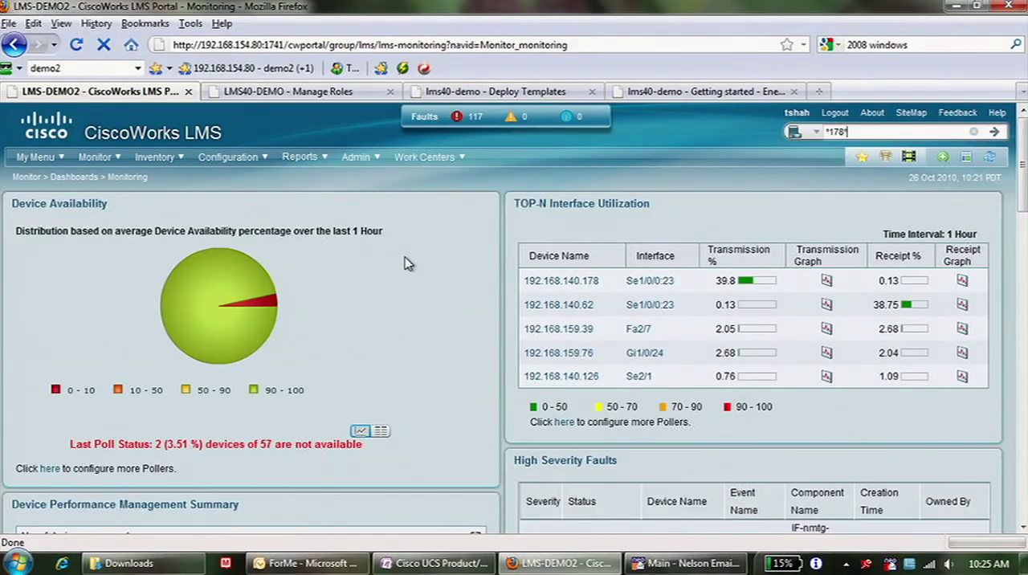
pyautogui.moveTo(466, 130)
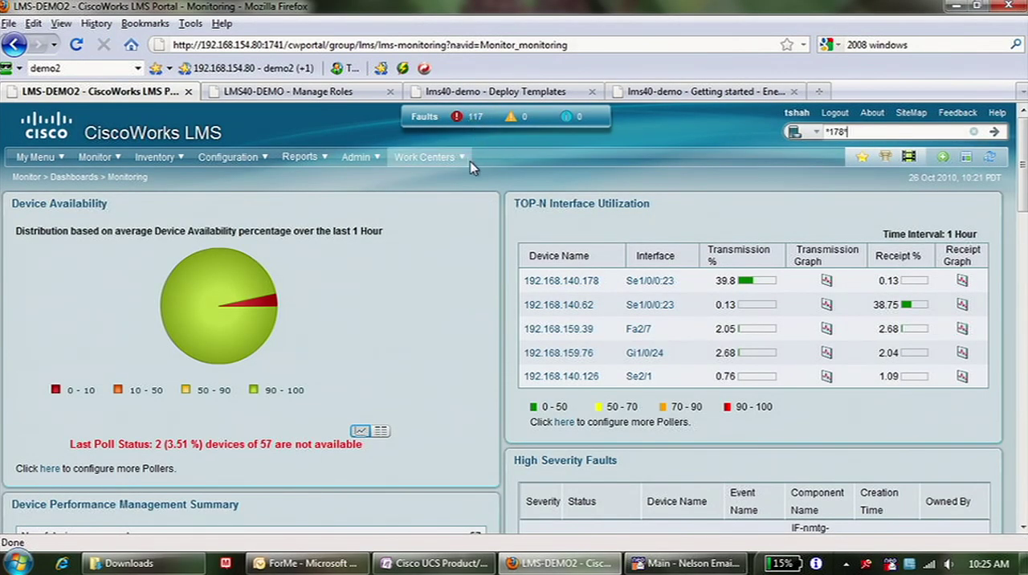
pyautogui.moveTo(373, 215)
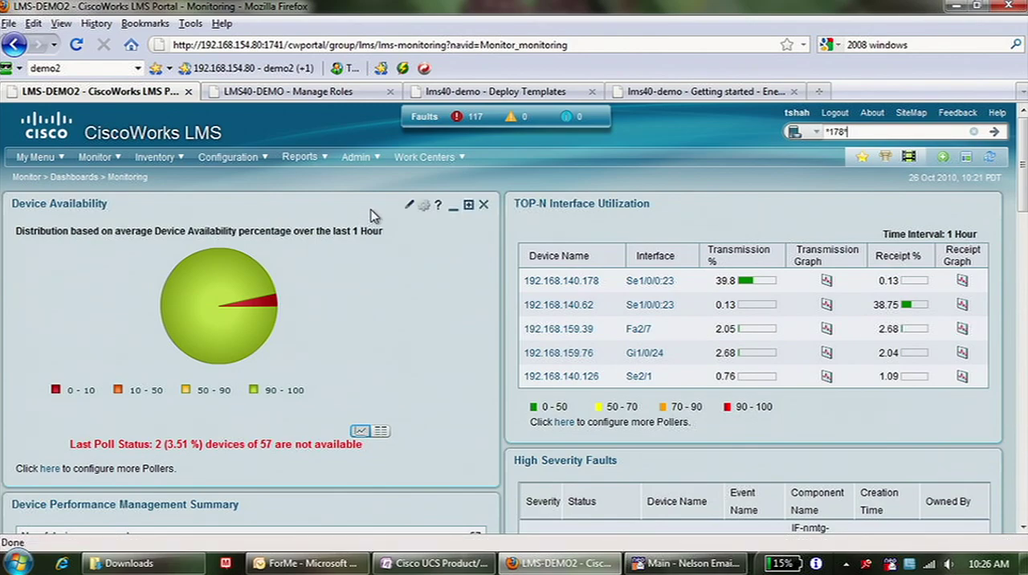
# Switch to the 'LMS40-DEMO - Manage Roles' page listing the nine user roles.
pyautogui.click(289, 90)
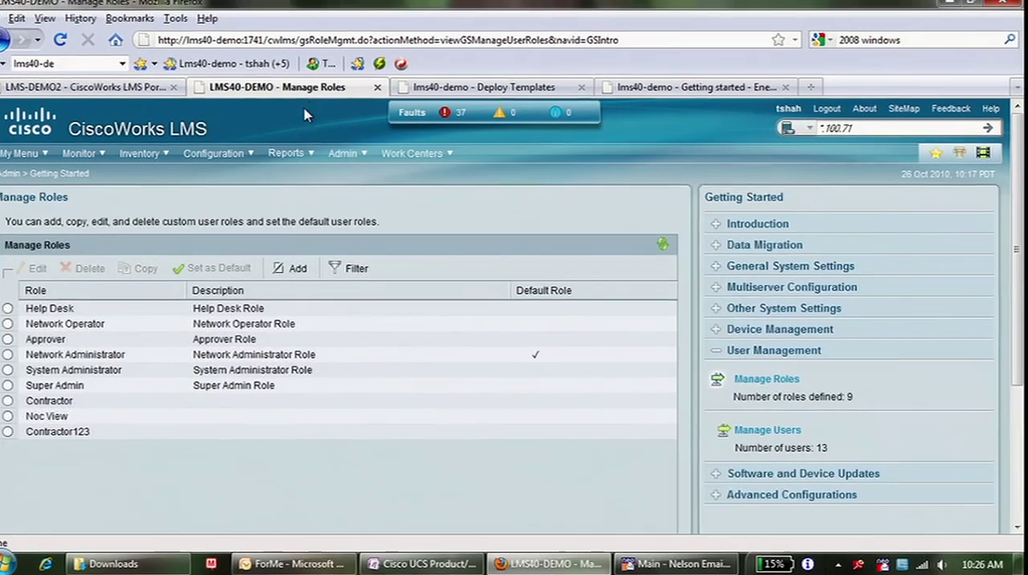